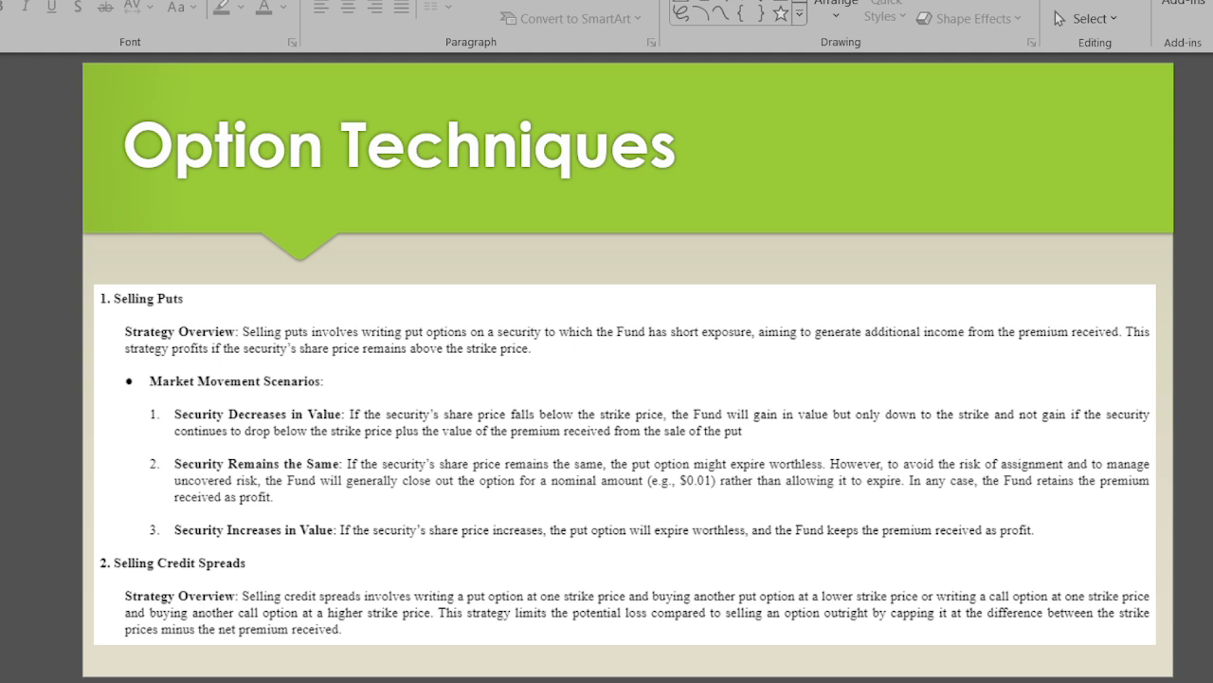
scroll(down, 3)
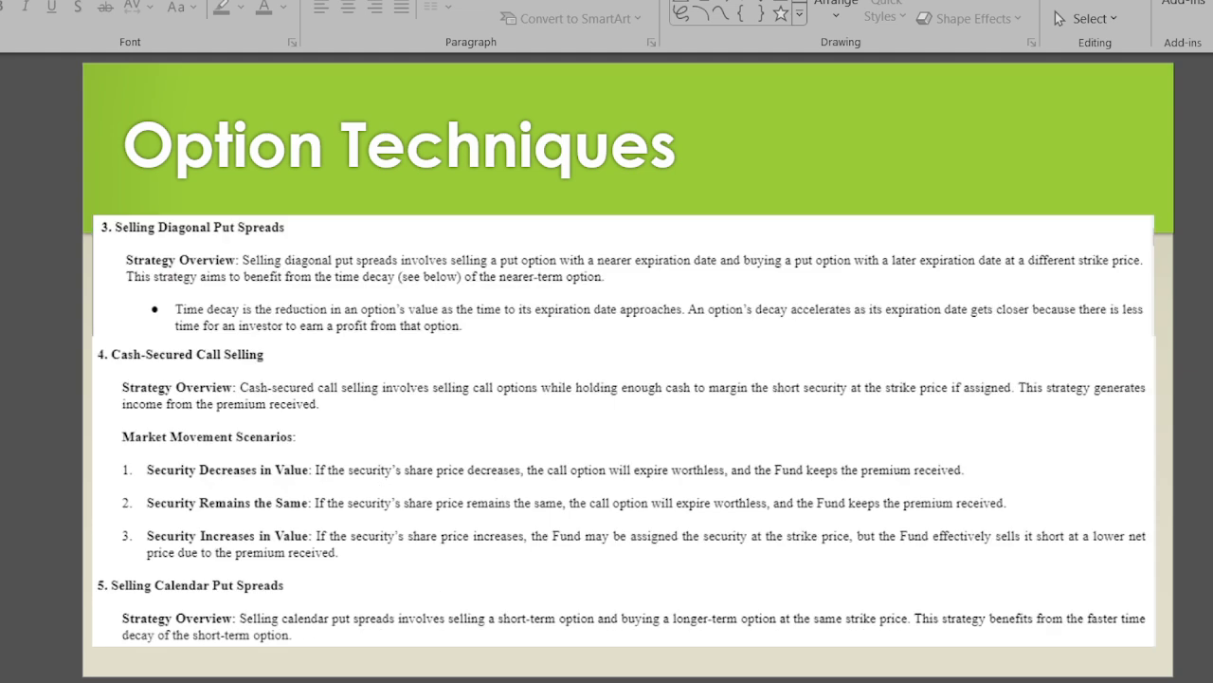